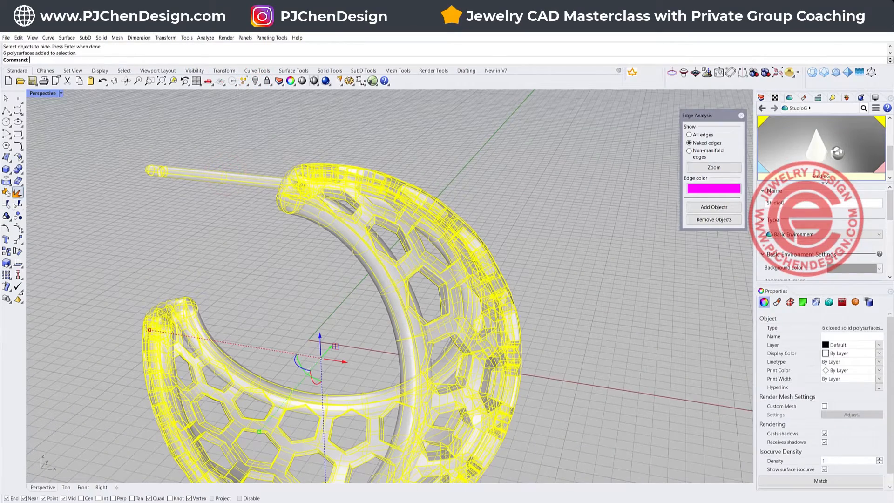
Draw a three-quarter arc centred on the origin in Front view, undoing a trial rotation
{"action": "left_click", "coordinate": [255, 81]}
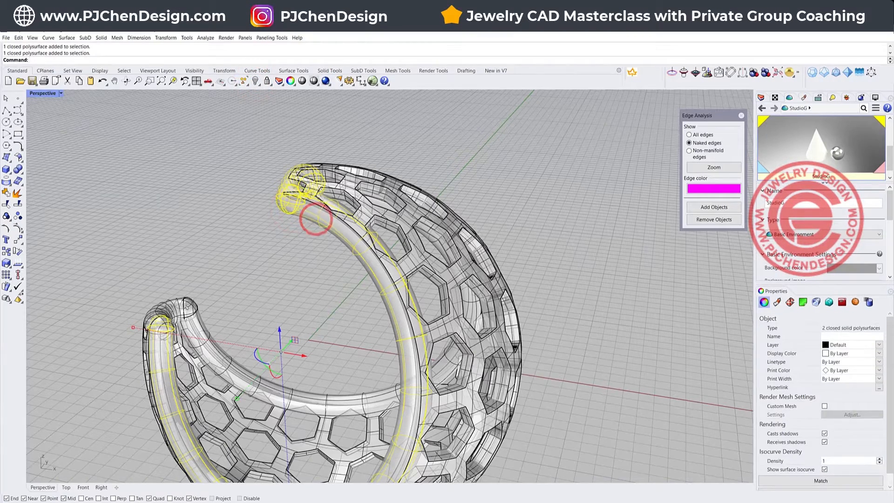
{"action": "left_click", "coordinate": [251, 81]}
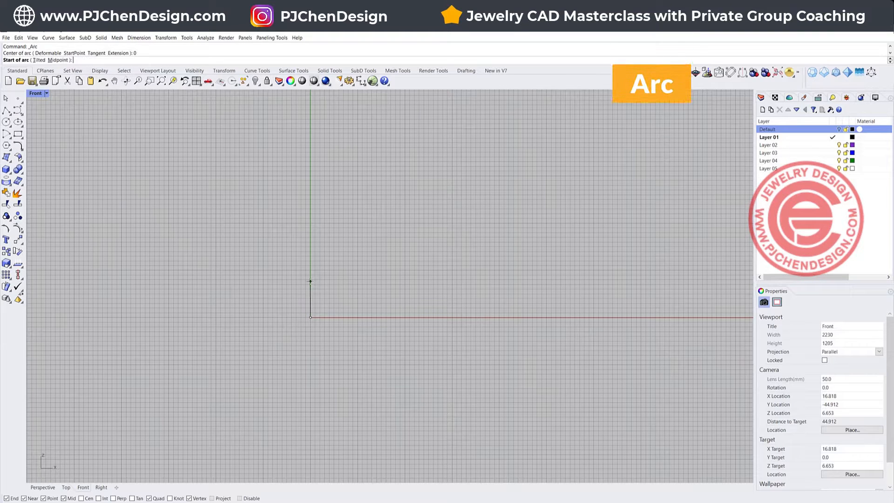
{"action": "left_click", "coordinate": [310, 364]}
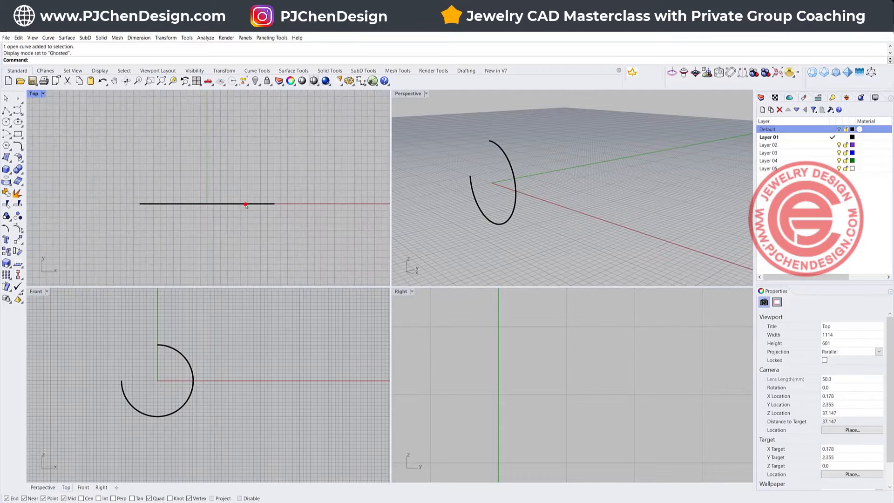
{"action": "left_click", "coordinate": [245, 204]}
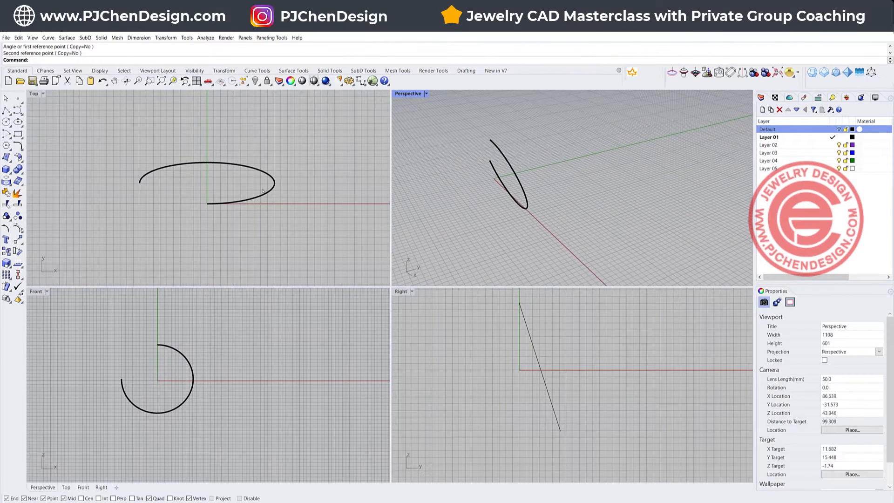
{"action": "key", "text": "ctrl+z"}
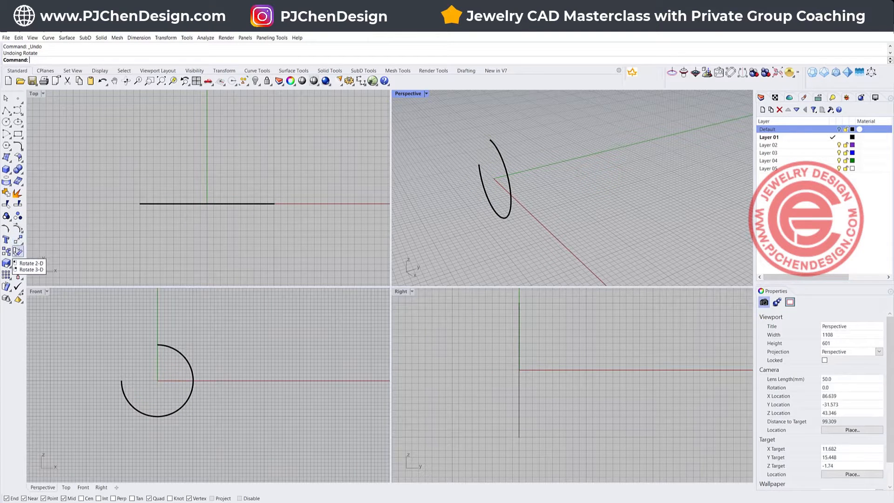
Rotate a tilted 3D copy of the arc about the axis through its ends
{"action": "left_click", "coordinate": [29, 268]}
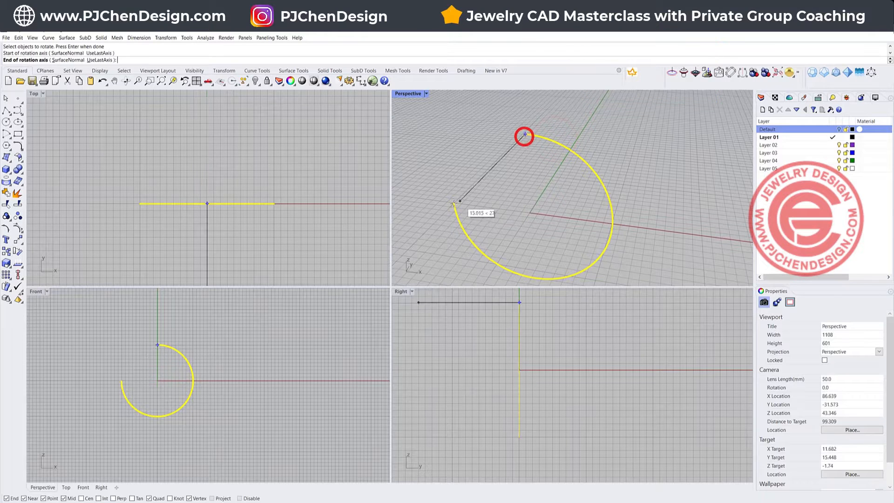
{"action": "left_click", "coordinate": [564, 402]}
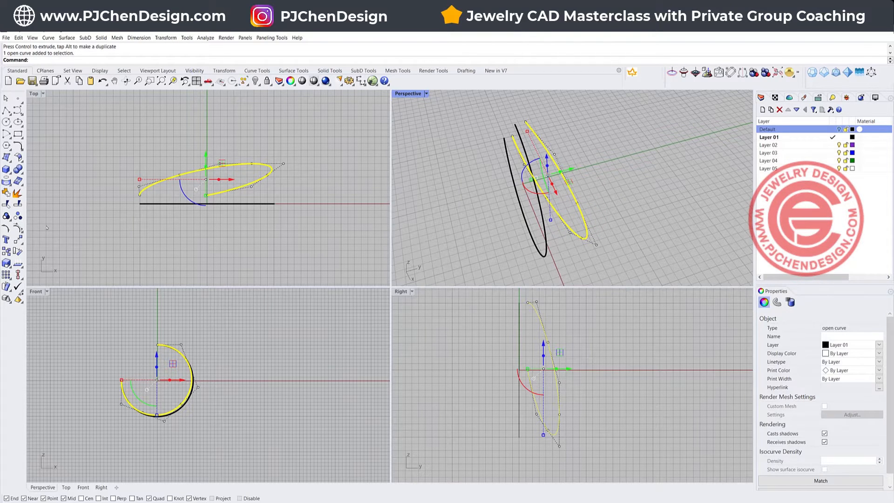
{"action": "mouse_move", "coordinate": [17, 239]}
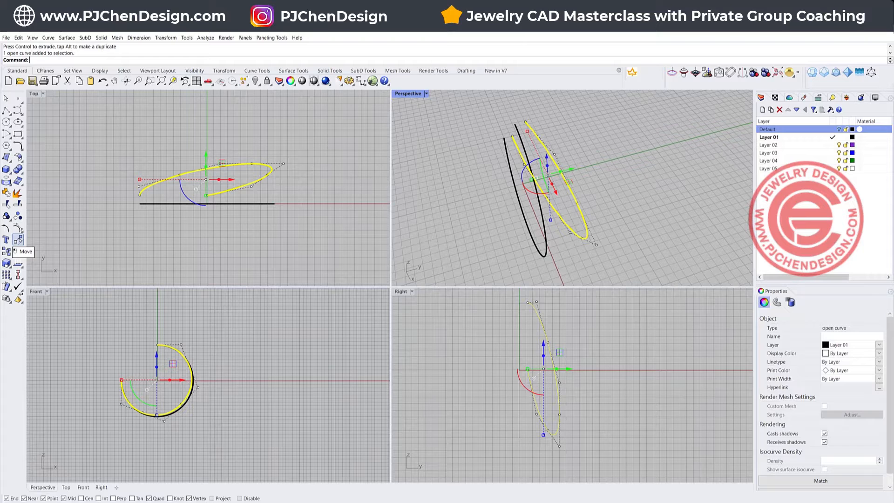
Mirror the tilted arc across the X axis and colour both tilted arcs red
{"action": "left_click", "coordinate": [17, 239]}
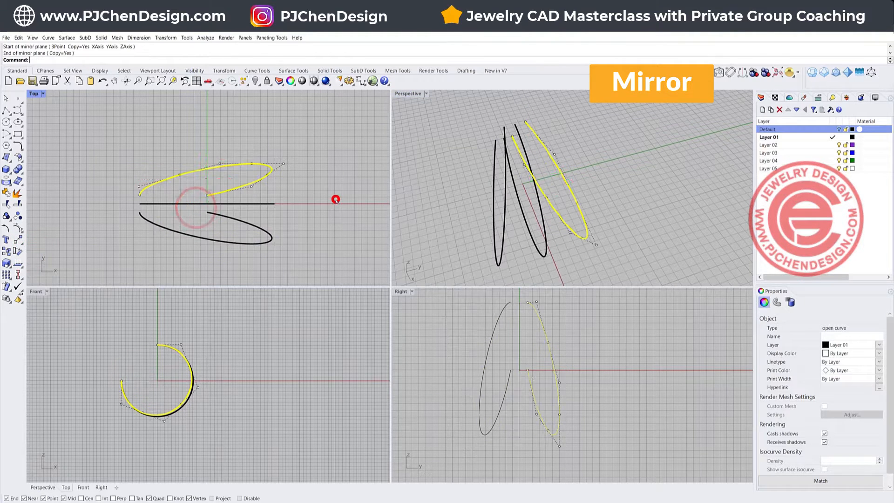
{"action": "left_click", "coordinate": [336, 199]}
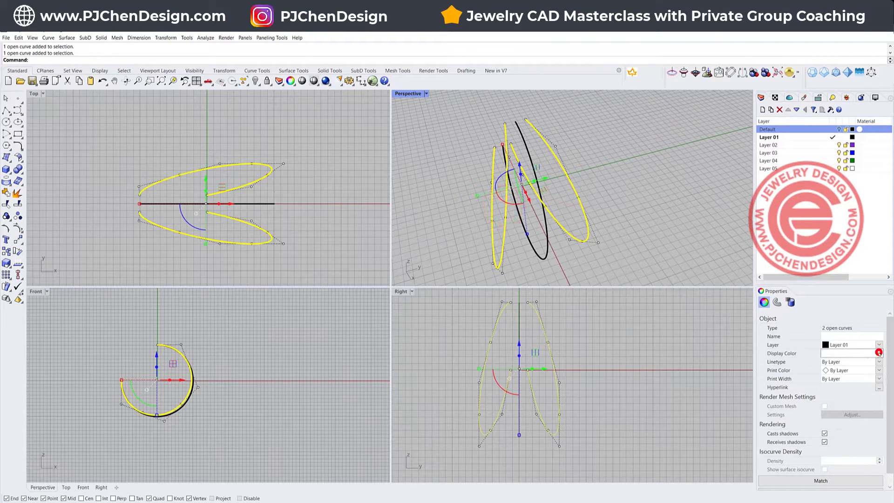
{"action": "left_click", "coordinate": [637, 192]}
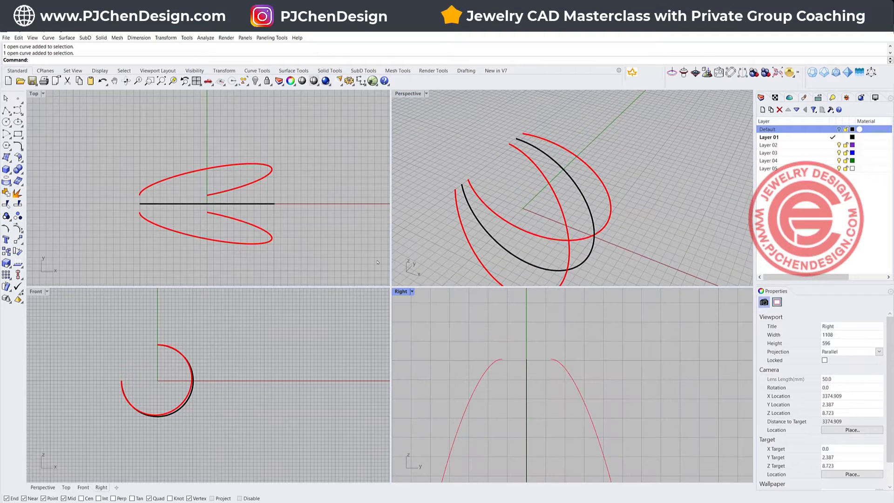
{"action": "left_click", "coordinate": [6, 131]}
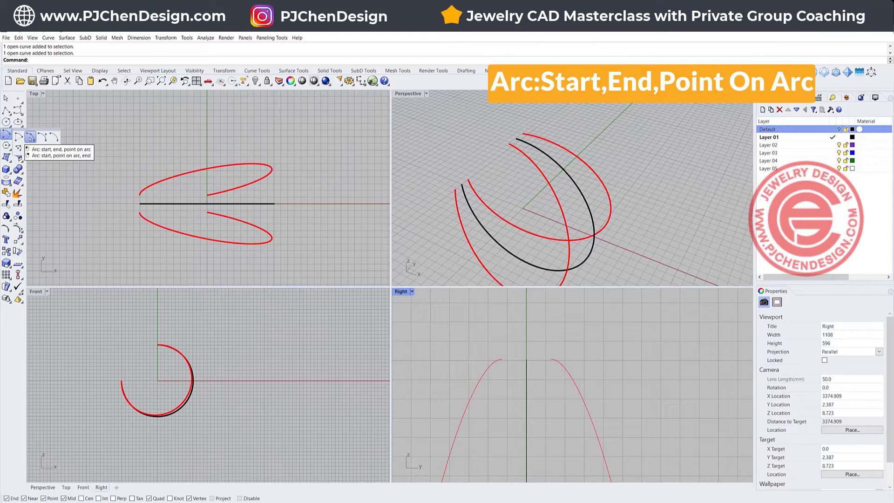
Draw three-point cap arcs joining the red arcs through the black arc's ends
{"action": "left_click", "coordinate": [488, 363]}
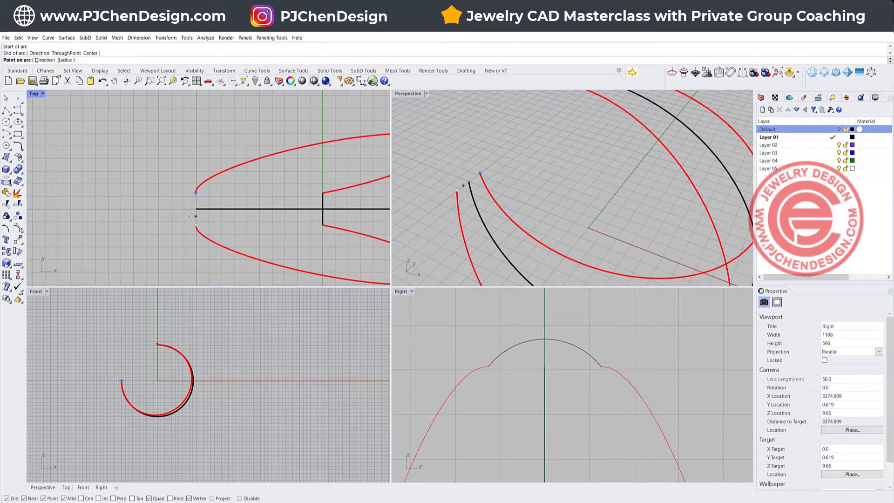
{"action": "left_click", "coordinate": [190, 215]}
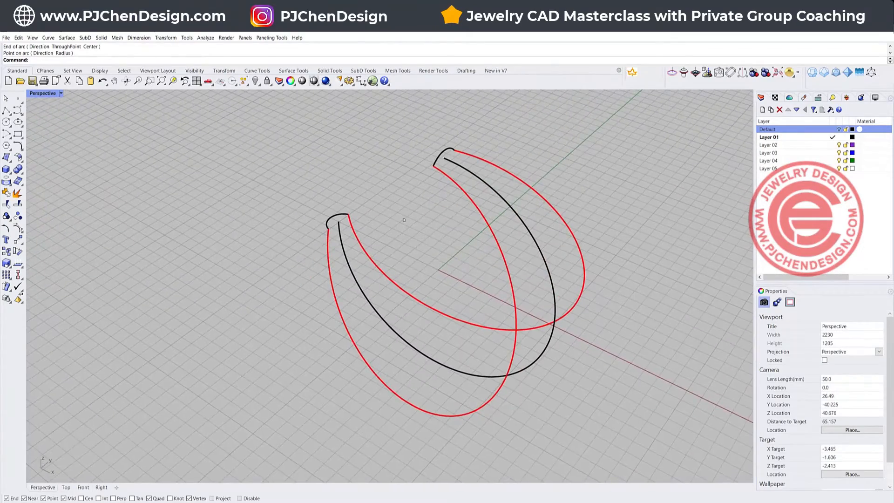
{"action": "left_click", "coordinate": [102, 38]}
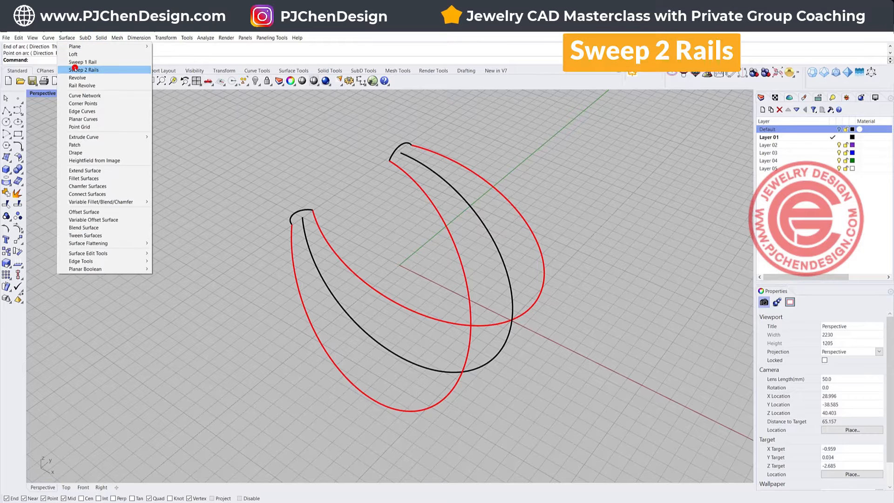
Sweep the hoop surface along the two red rails through the cap arcs
{"action": "left_click", "coordinate": [84, 69]}
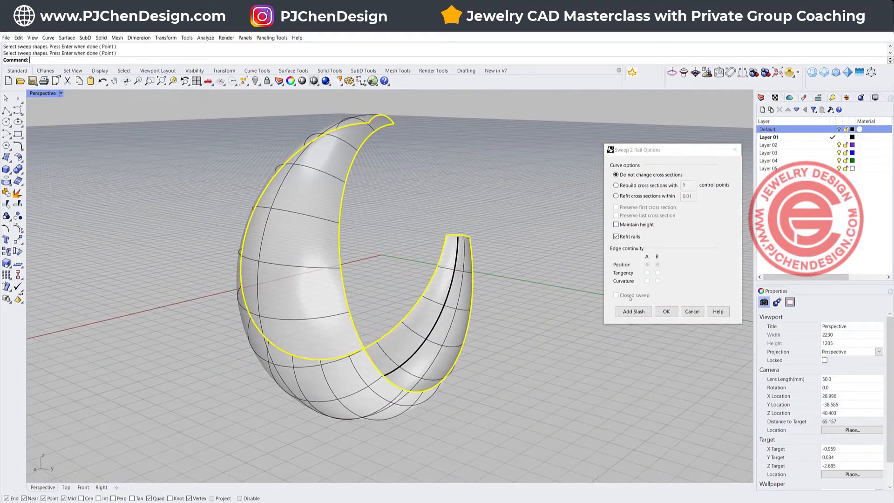
{"action": "left_click", "coordinate": [665, 311]}
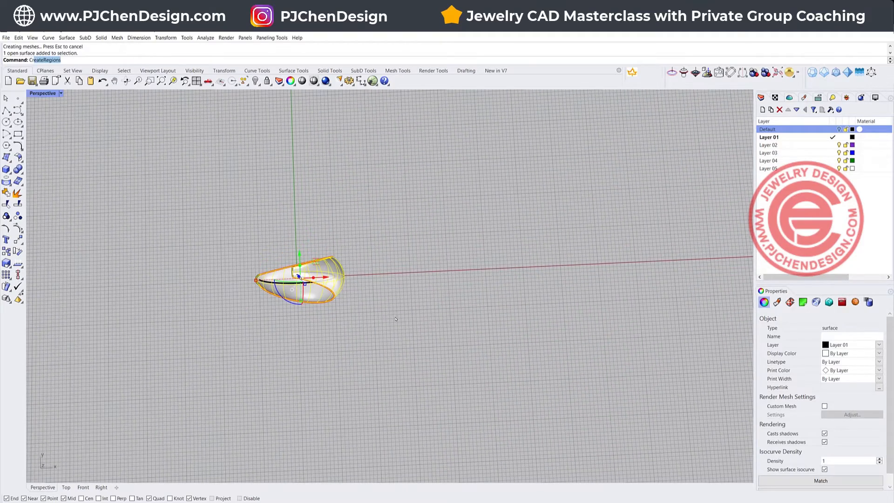
Extract the hoop surface's UV rectangle with CreateUVCrv and view it from Top
{"action": "type", "text": "CreateUVCrv"}
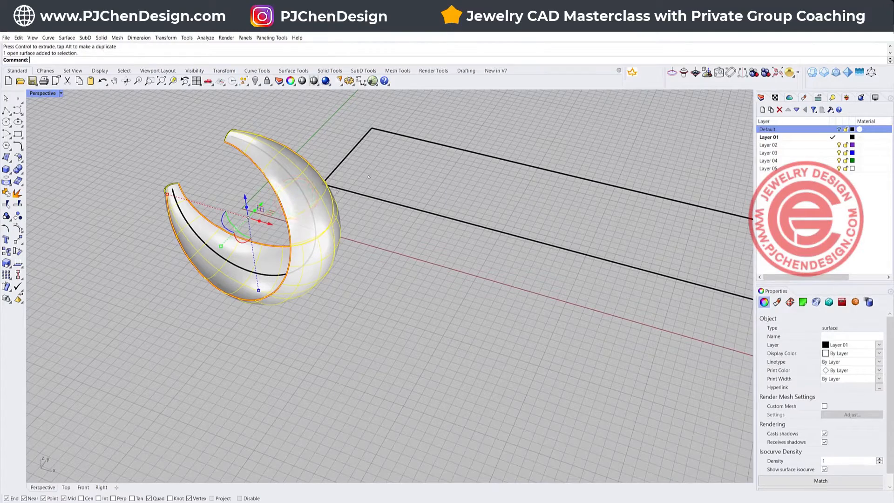
{"action": "scroll", "scroll_direction": "down", "scroll_amount": 3}
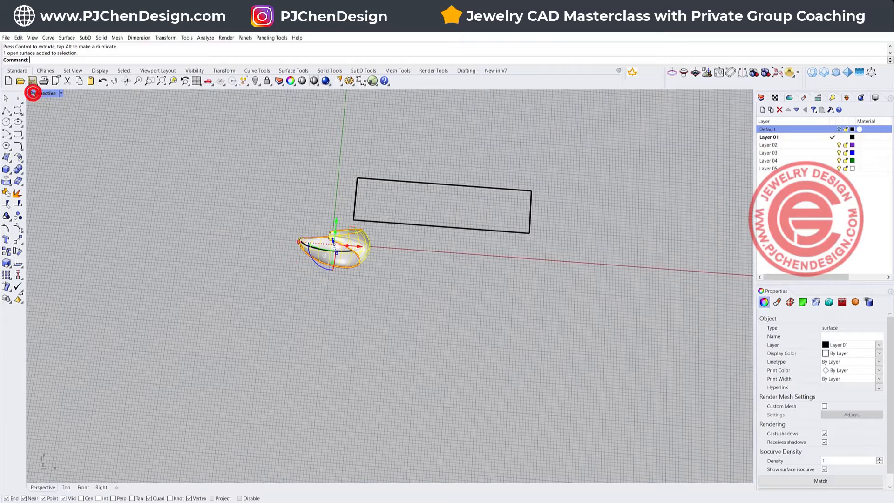
{"action": "left_click", "coordinate": [60, 93]}
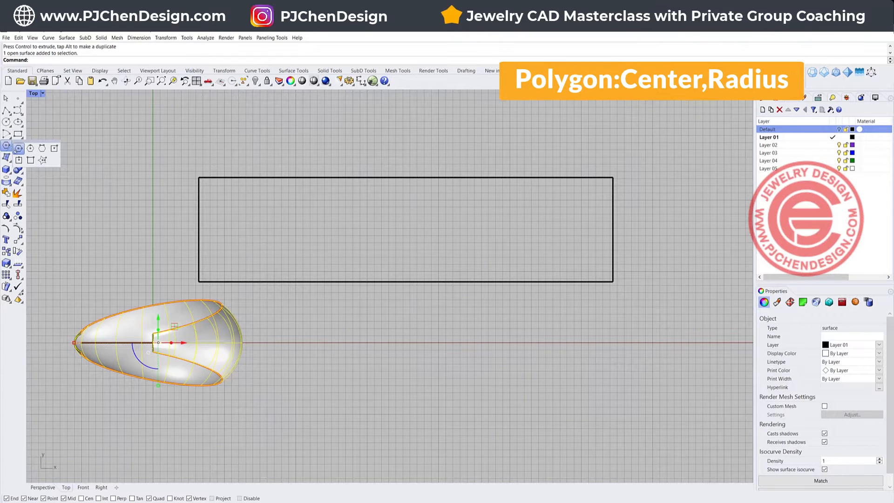
Draw stacked hexagons, scale the column to the rectangle's height, and select it for copying
{"action": "left_click", "coordinate": [6, 148]}
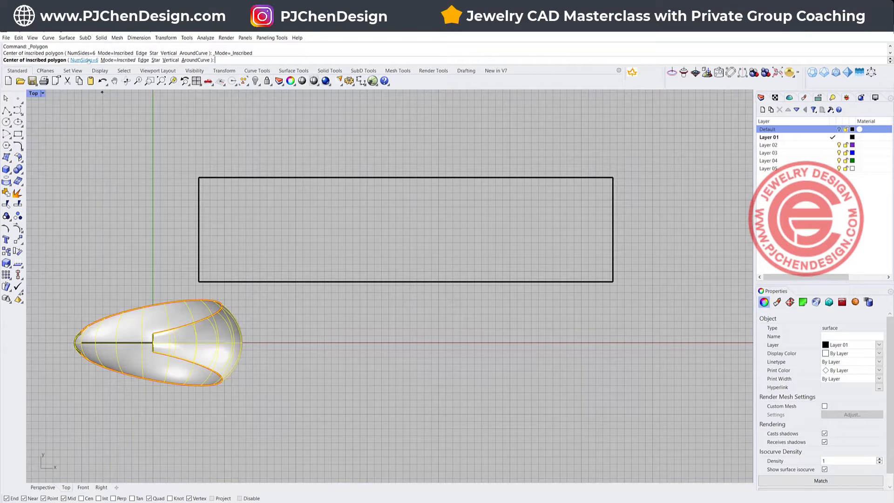
{"action": "left_click", "coordinate": [302, 208]}
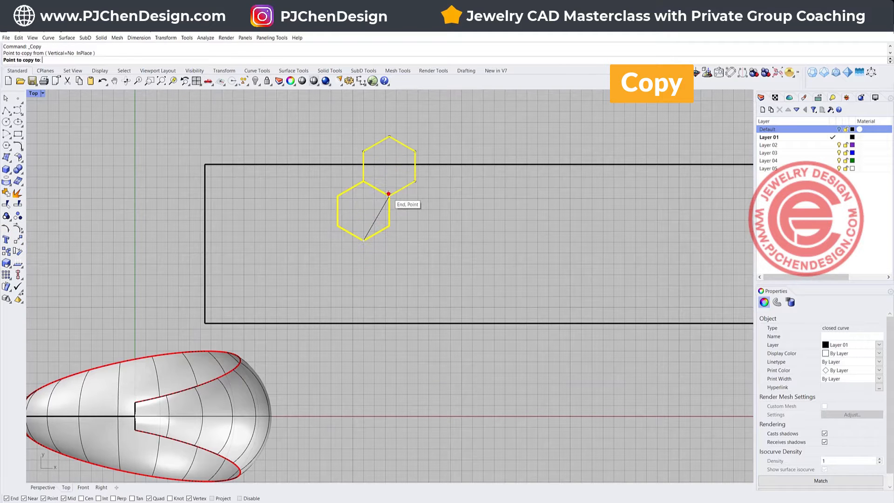
{"action": "left_click", "coordinate": [389, 194]}
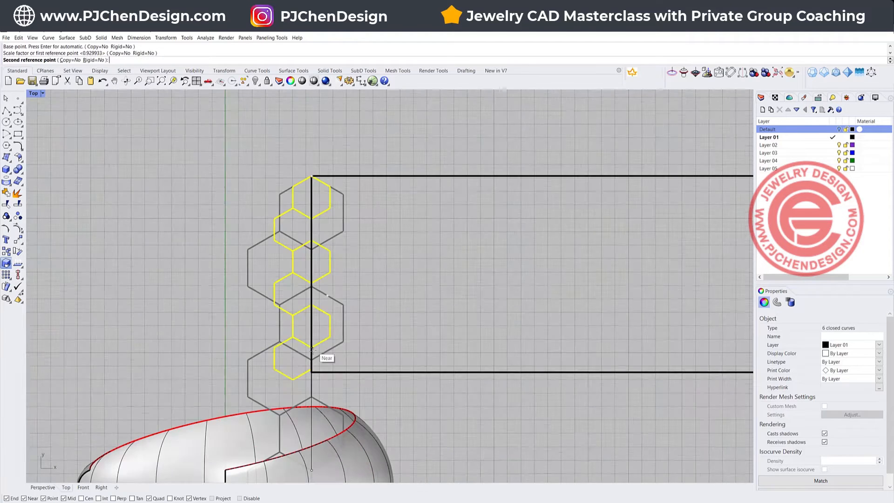
{"action": "left_click", "coordinate": [313, 369]}
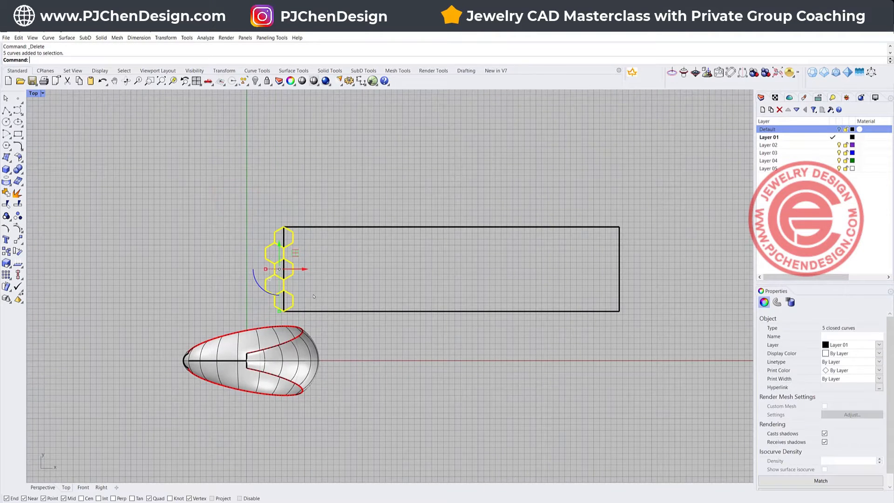
{"action": "left_click_drag", "start_coordinate": [283, 269], "coordinate": [421, 268]}
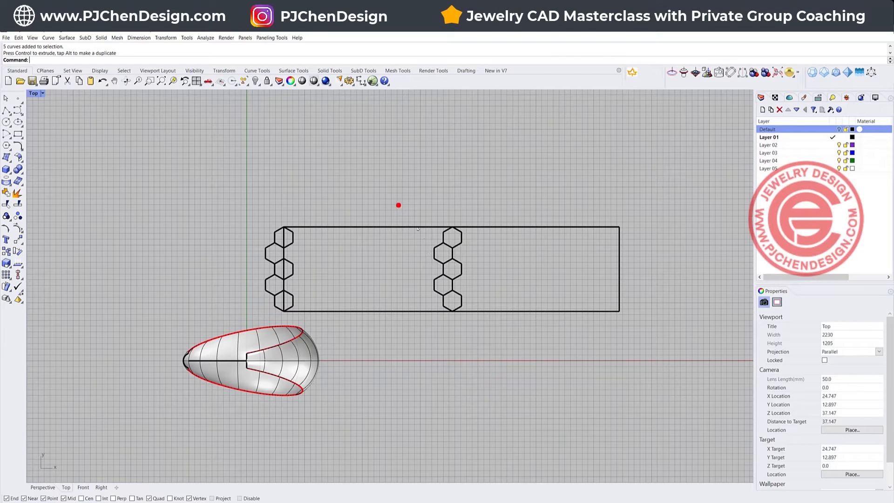
Turn the rectangle into a planar surface and pick it as the FlowAlongSrf base
{"action": "left_click", "coordinate": [397, 205]}
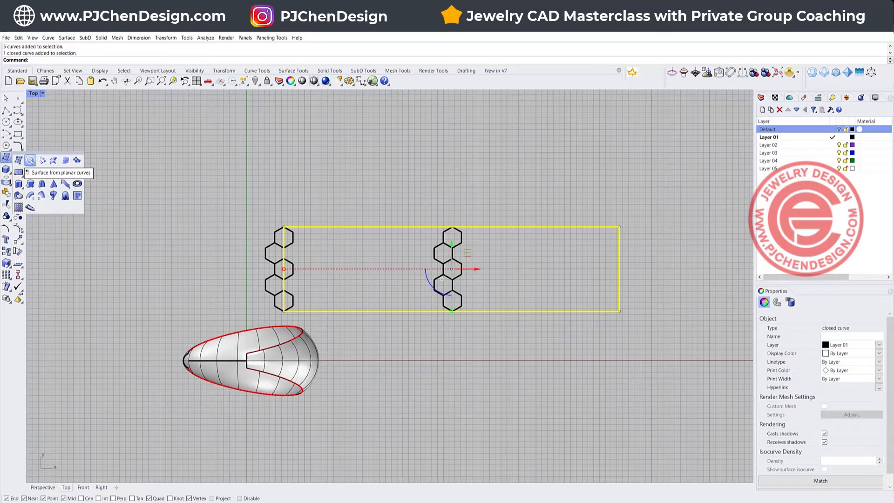
{"action": "left_click", "coordinate": [30, 160]}
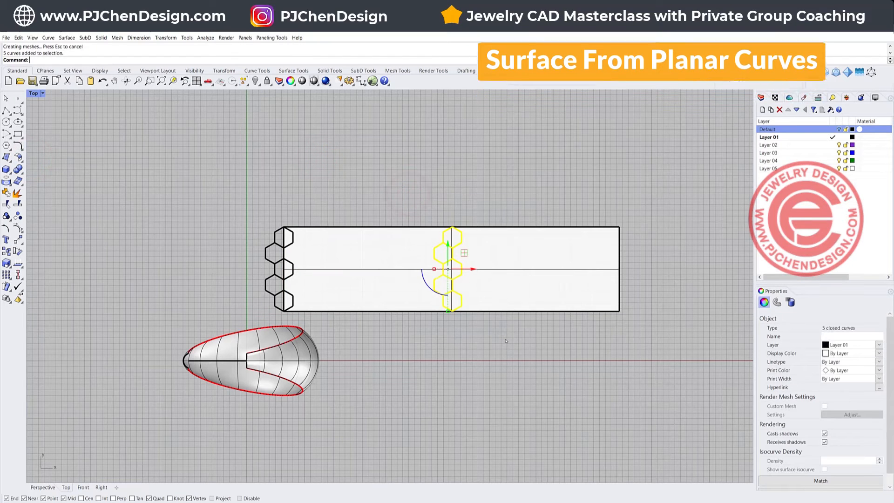
{"action": "type", "text": "FlowAlongSrf"}
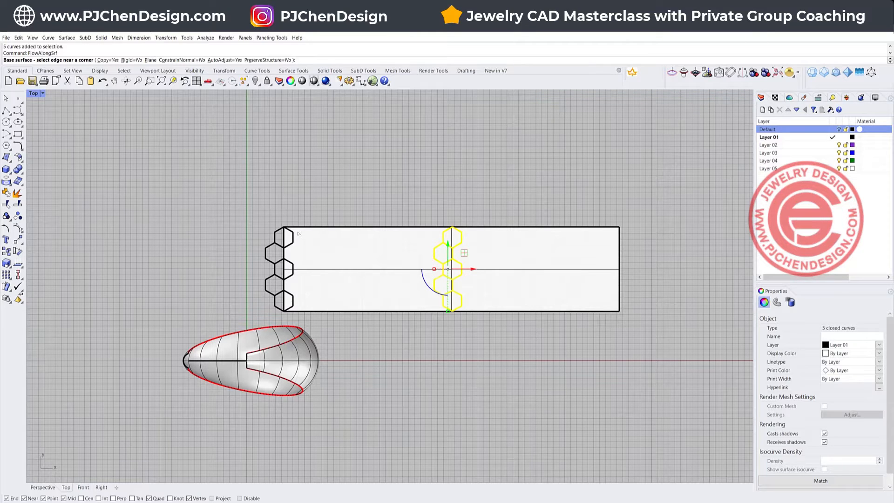
{"action": "left_click", "coordinate": [294, 233]}
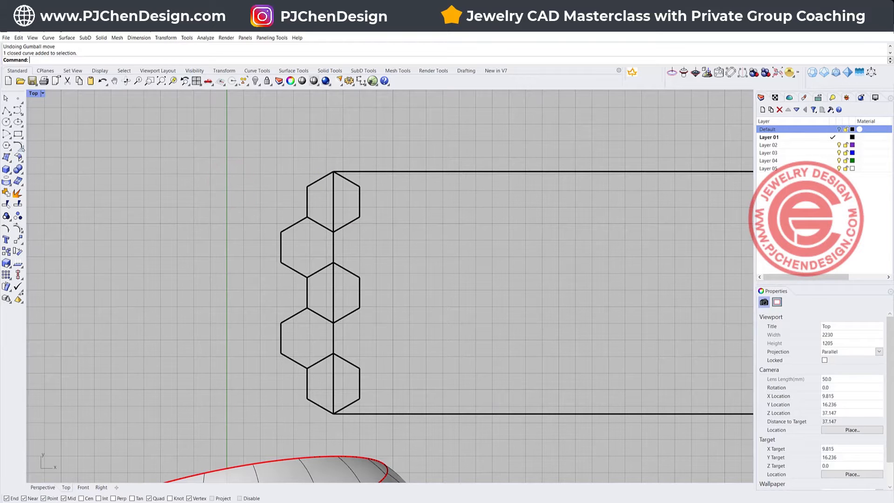
Offset the top hexagon inward by a small distance
{"action": "left_click", "coordinate": [6, 146]}
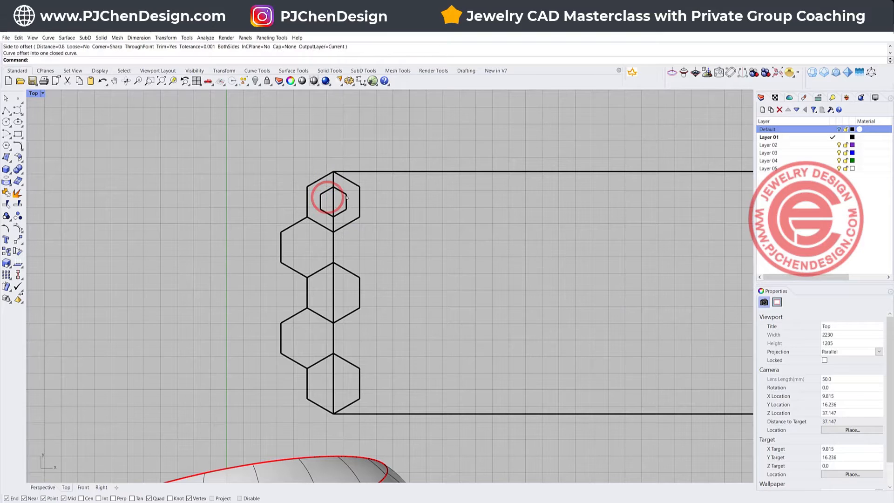
{"action": "left_click", "coordinate": [332, 200]}
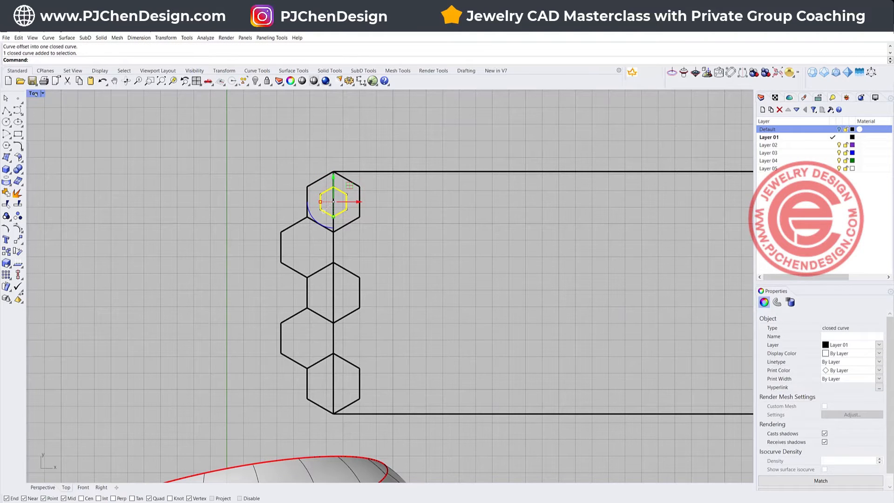
{"action": "mouse_move", "coordinate": [273, 201]}
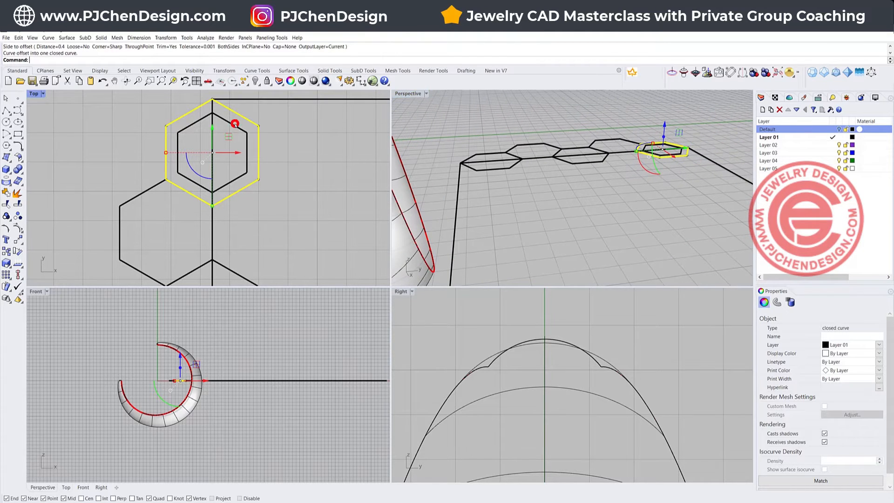
Extrude the small offset hexagon straight into a tall solid prism
{"action": "left_click", "coordinate": [101, 38]}
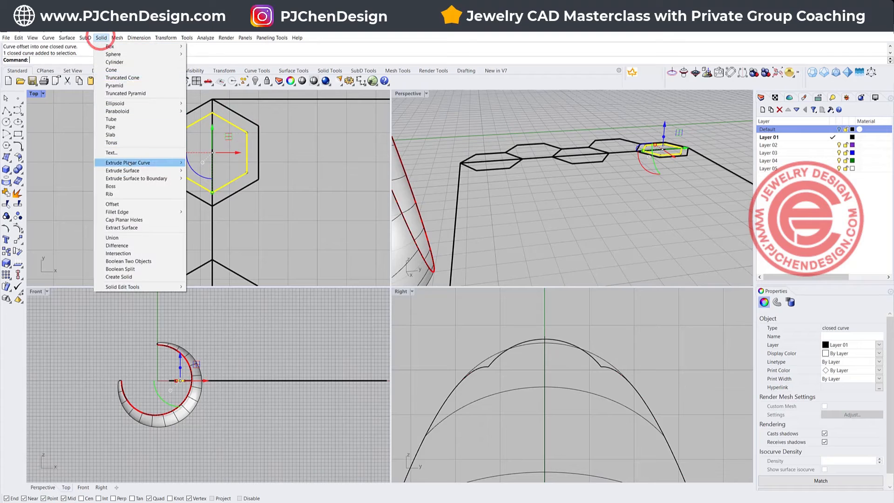
{"action": "mouse_move", "coordinate": [128, 162]}
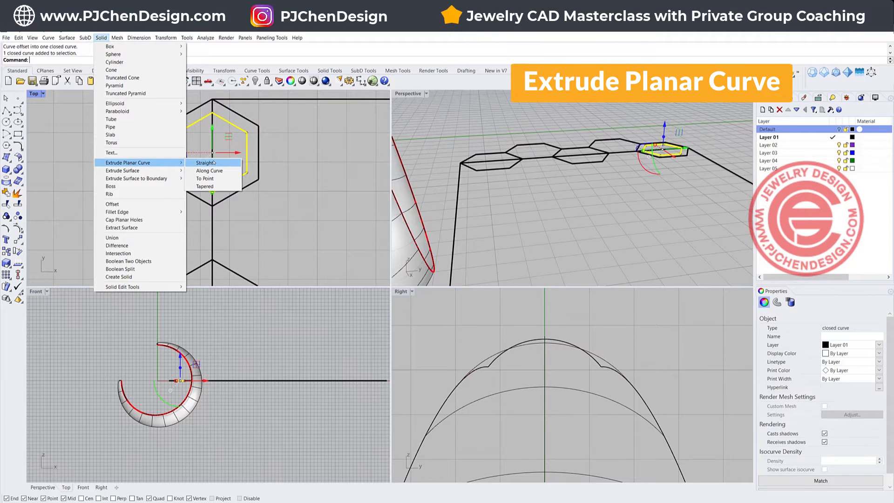
{"action": "left_click", "coordinate": [205, 162]}
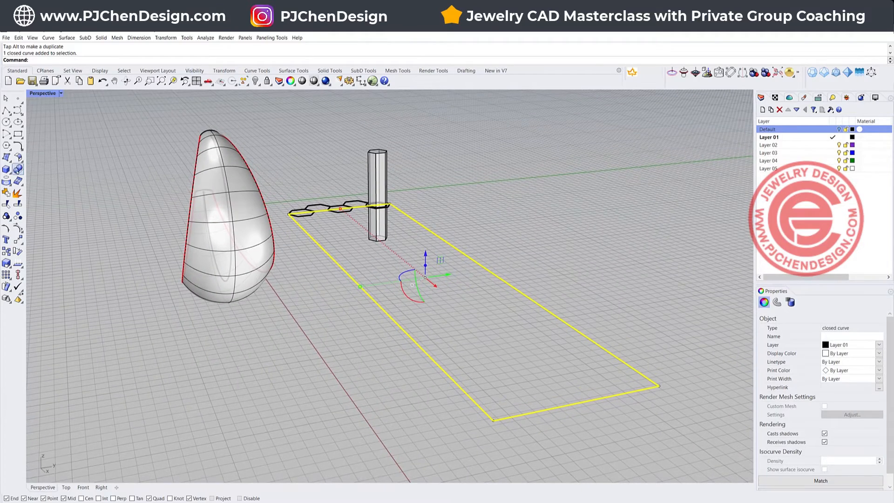
Extrude the rectangle straight into a thin slab and reposition the hexagonal prism through it
{"action": "left_click", "coordinate": [101, 37]}
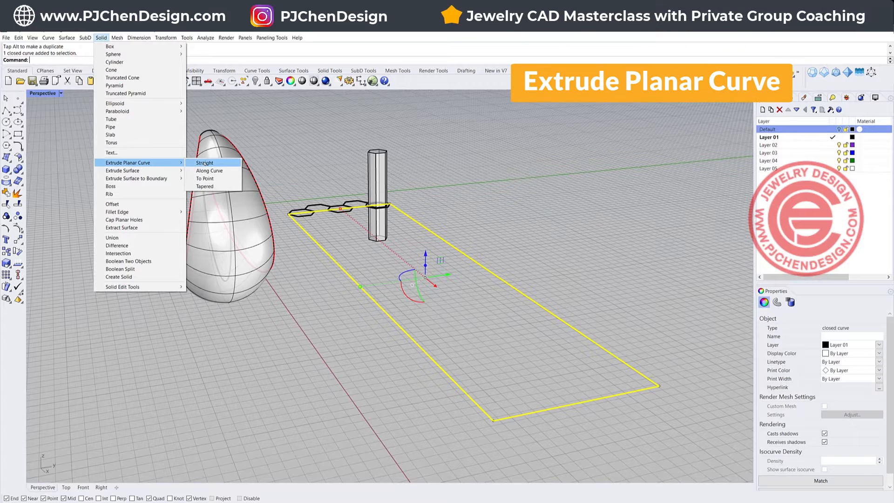
{"action": "left_click", "coordinate": [203, 162]}
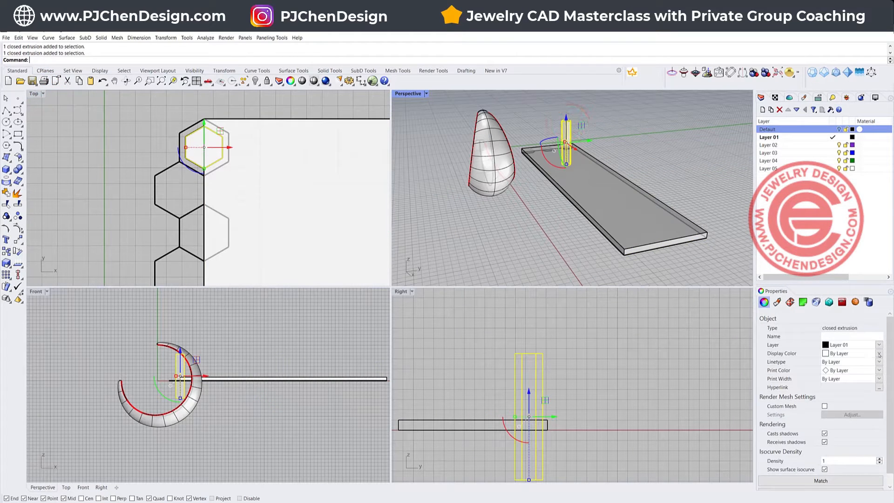
{"action": "left_click", "coordinate": [848, 353]}
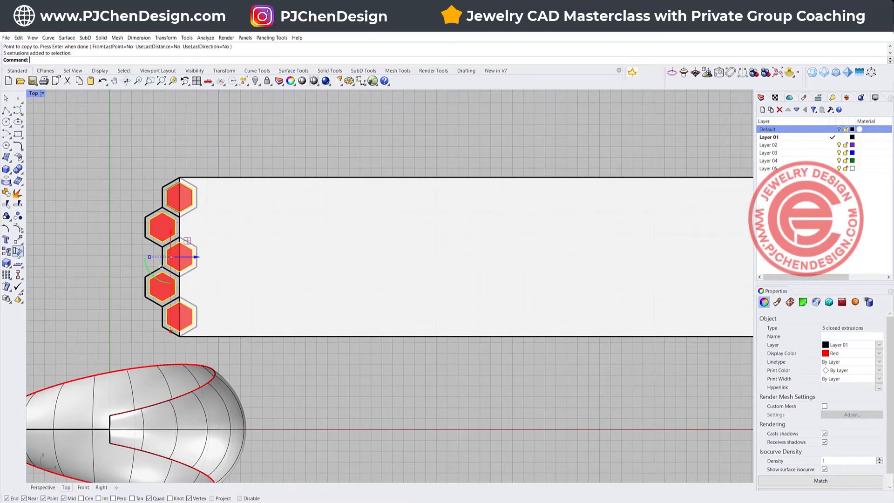
Copy the red hexagon prism columns in staggered rows along the slab
{"action": "left_click", "coordinate": [6, 277]}
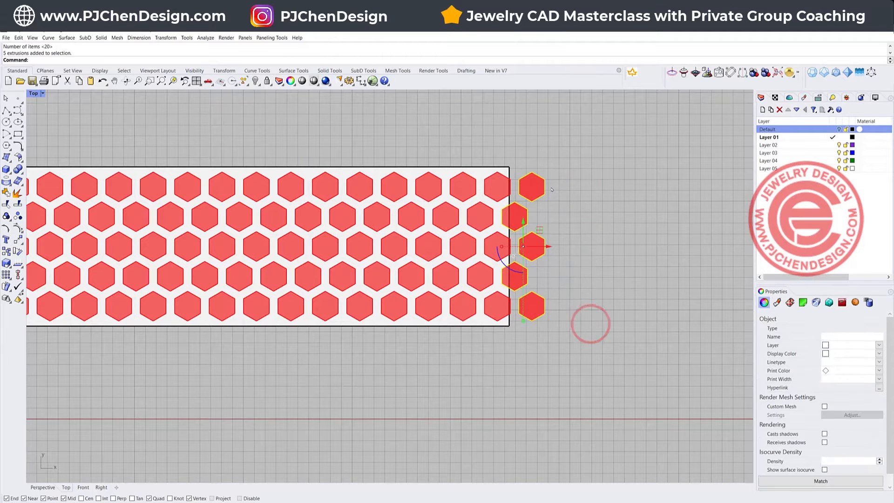
Delete the overhanging prism column and start centring the prisms vertically on the slab
{"action": "key", "text": "Delete"}
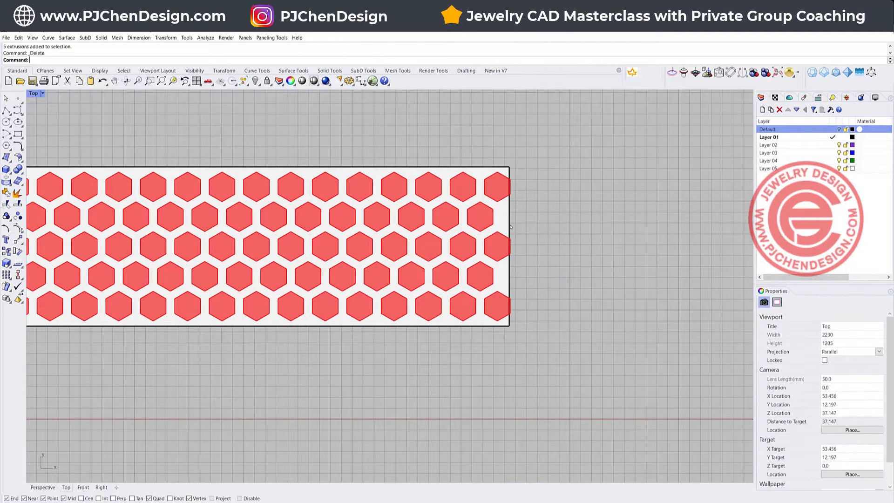
{"action": "left_click", "coordinate": [488, 186]}
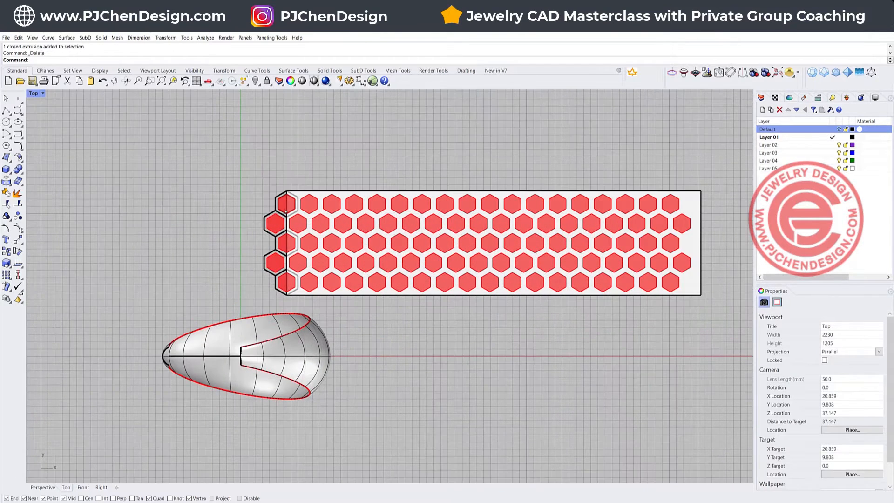
{"action": "left_click", "coordinate": [285, 204]}
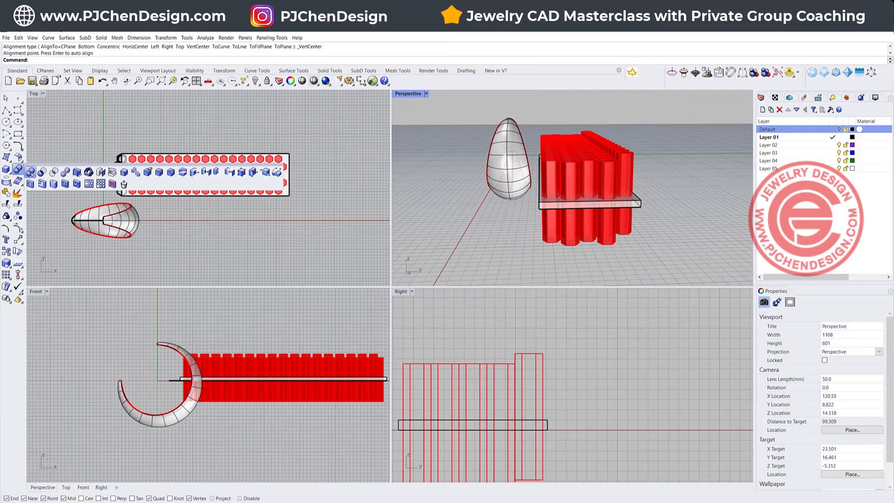
{"action": "mouse_move", "coordinate": [31, 172]}
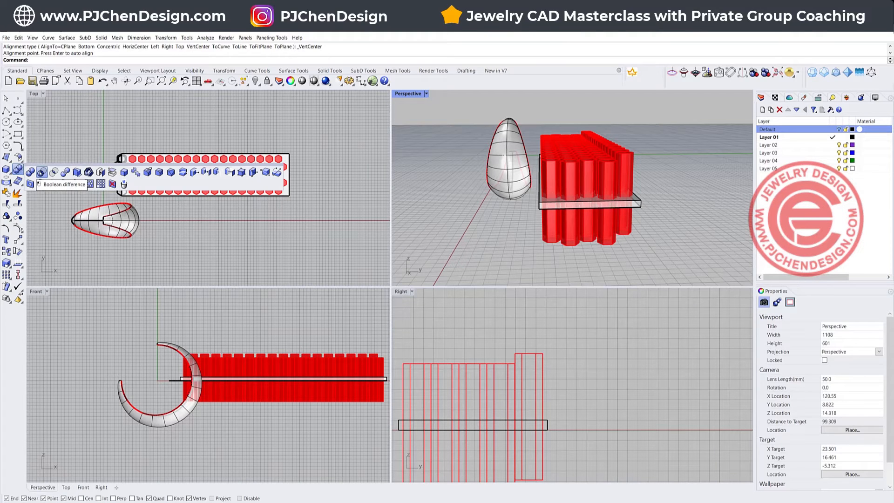
Boolean-subtract all hexagon prisms from the slab, then maximize the Perspective view
{"action": "left_click", "coordinate": [41, 172]}
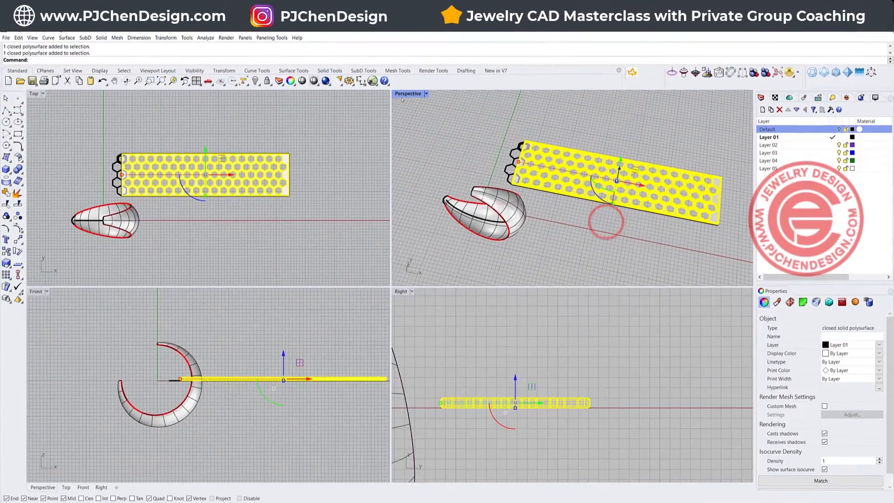
{"action": "double_click", "coordinate": [409, 94]}
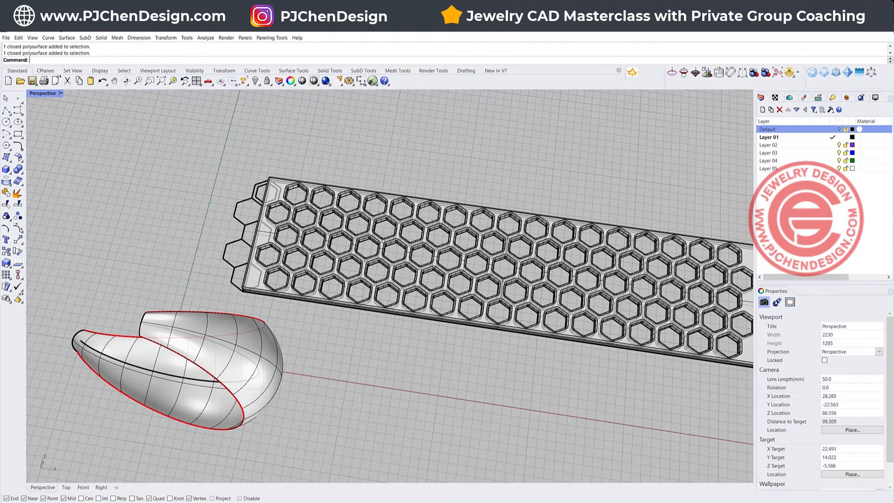
Start Flow along Surface on the perforated slab, picking the rectangle curve as base
{"action": "left_click", "coordinate": [165, 38]}
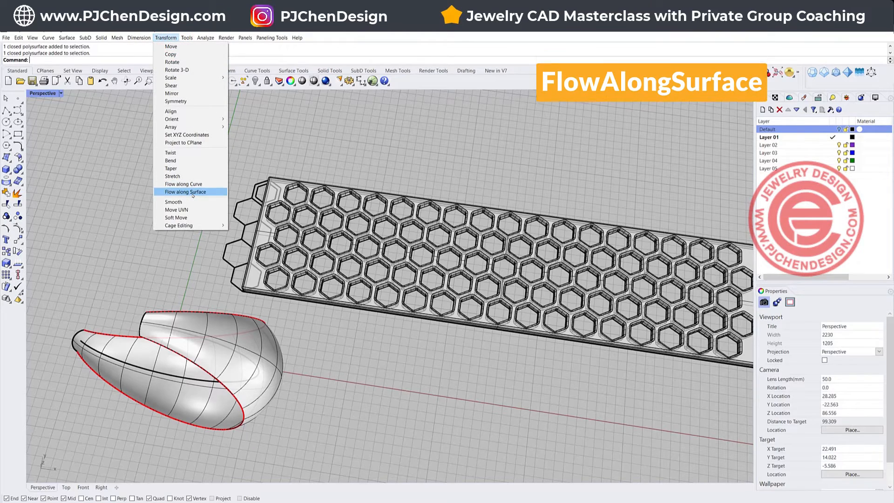
{"action": "left_click", "coordinate": [183, 191]}
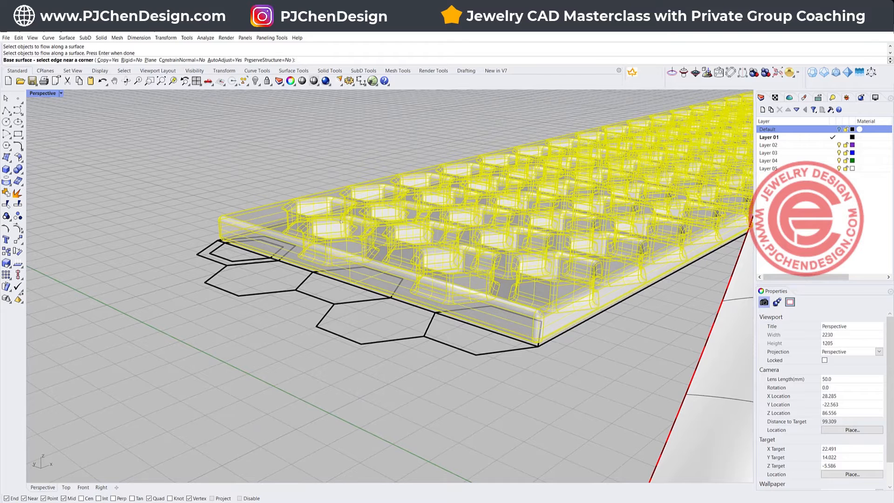
{"action": "left_click", "coordinate": [536, 334]}
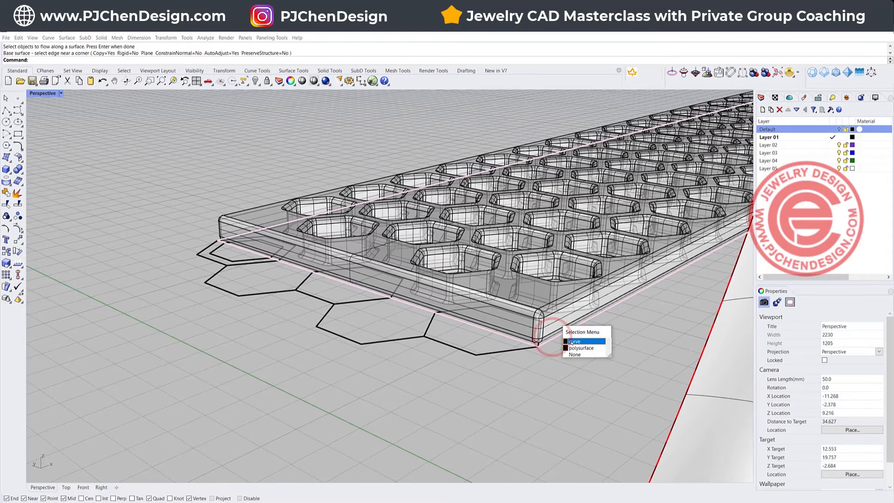
{"action": "left_click", "coordinate": [573, 341]}
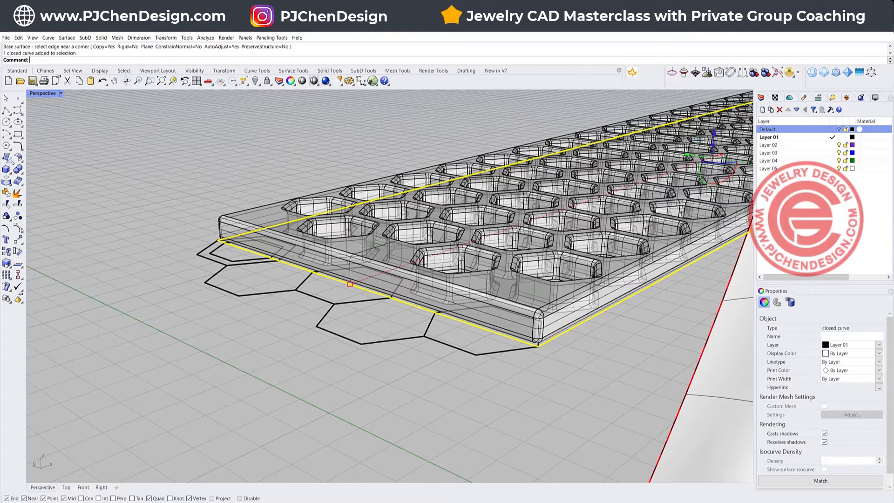
{"action": "mouse_move", "coordinate": [7, 157]}
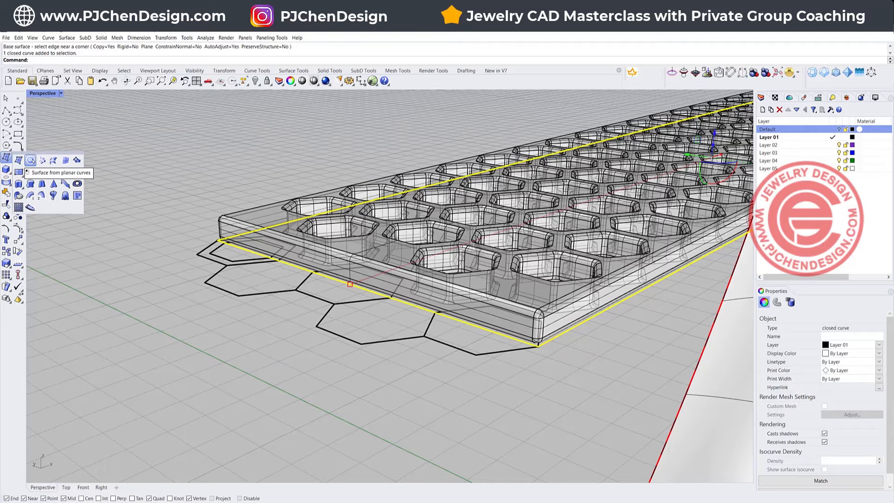
Make a planar surface from the boundary curve and flow the slab onto the hoop
{"action": "left_click", "coordinate": [30, 161]}
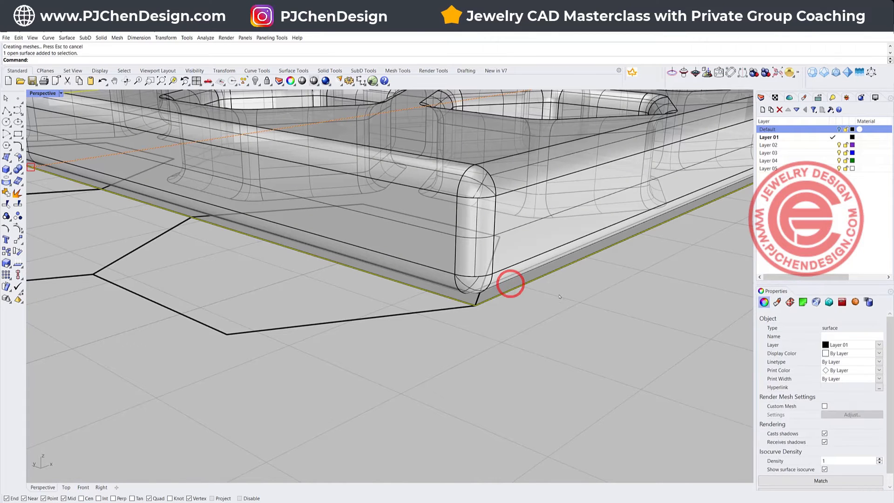
{"action": "left_click", "coordinate": [878, 353]}
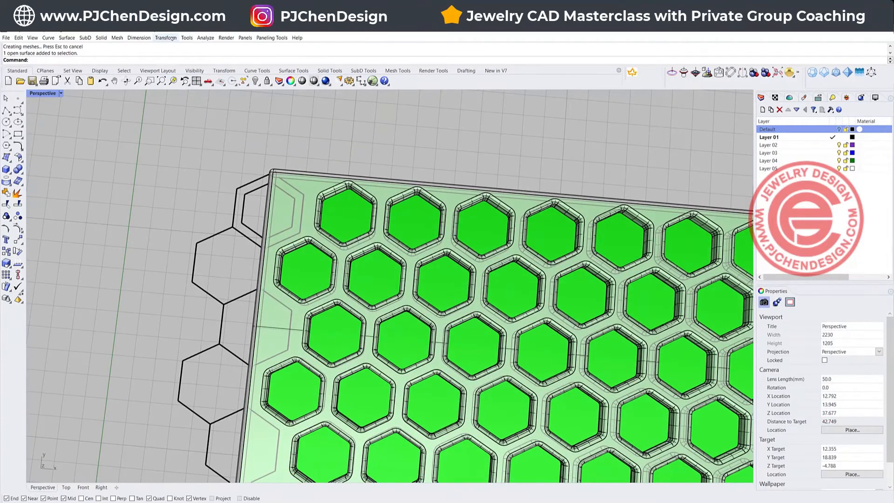
{"action": "left_click", "coordinate": [166, 38]}
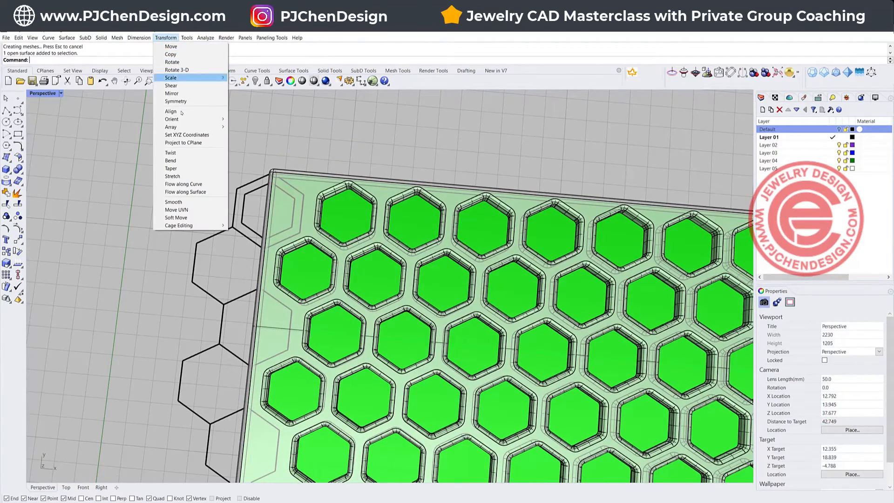
{"action": "left_click", "coordinate": [183, 192]}
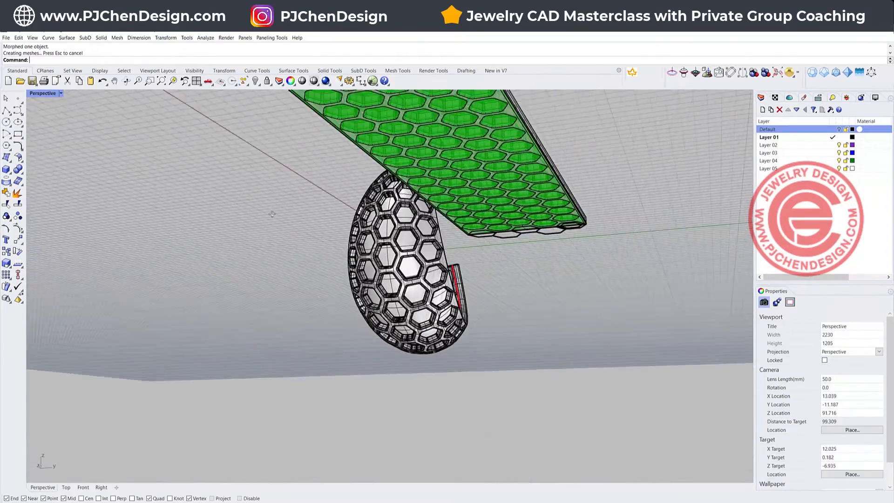
{"action": "left_click", "coordinate": [61, 93]}
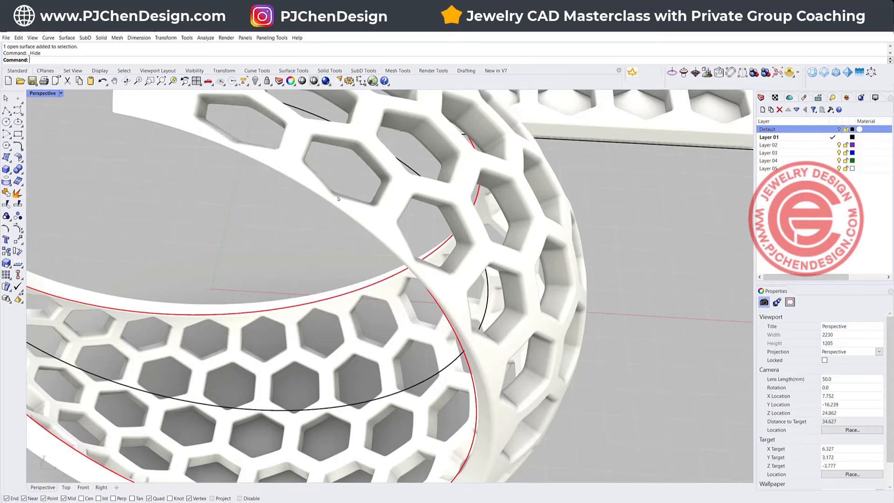
Pick the hoop's edge curve from overlapping objects and run a round pipe along it
{"action": "left_click", "coordinate": [337, 212]}
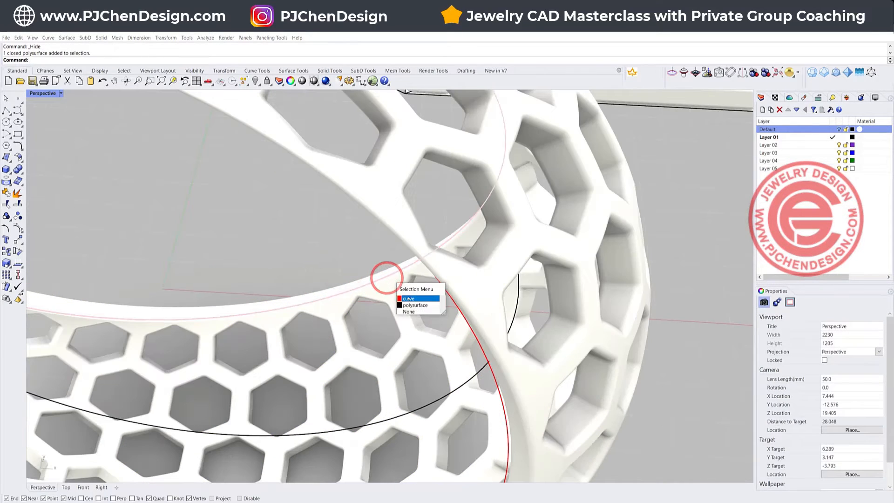
{"action": "left_click", "coordinate": [409, 298]}
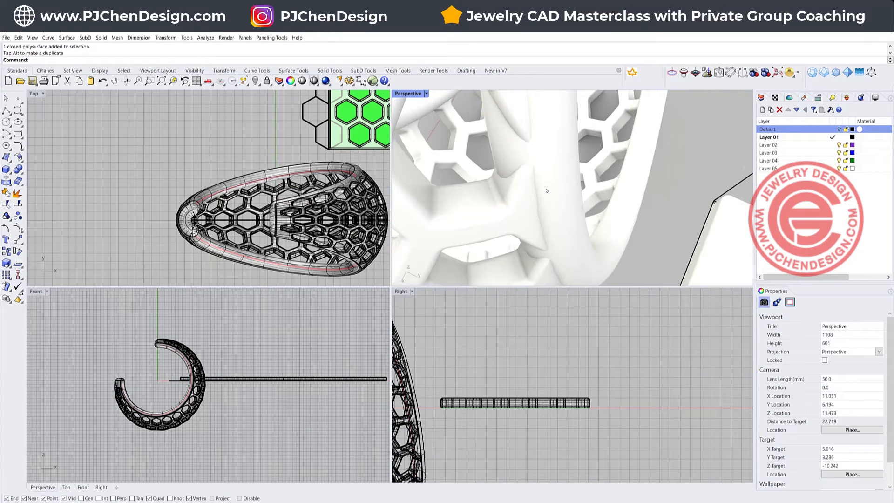
{"action": "key", "text": "ctrl+z"}
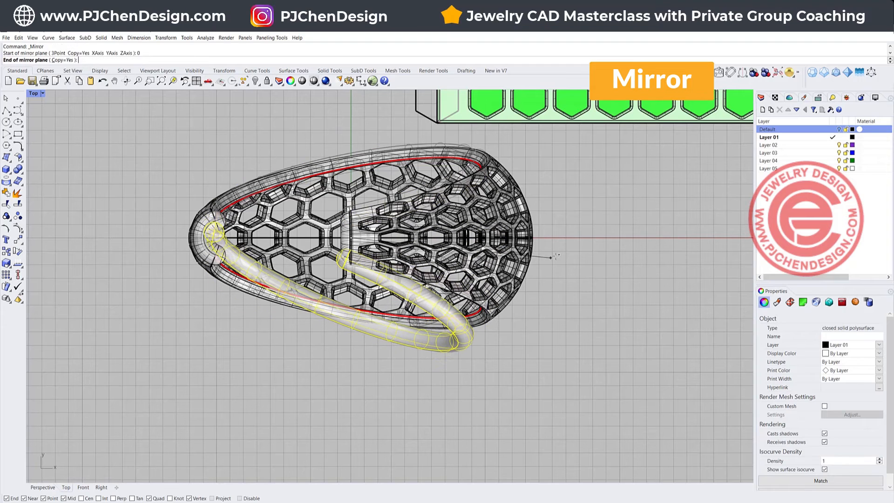
Mirror the edge pipe across the centre axis and restore the undone pipe
{"action": "left_click", "coordinate": [609, 300]}
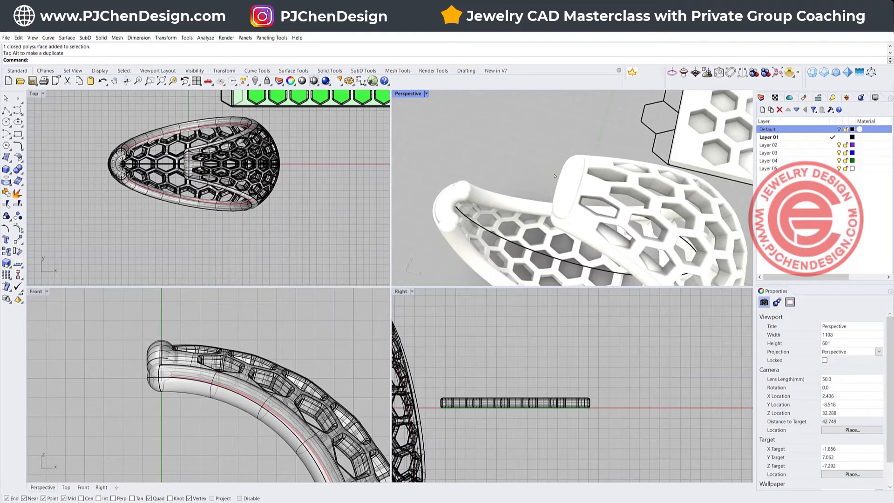
{"action": "key", "text": "ctrl+z"}
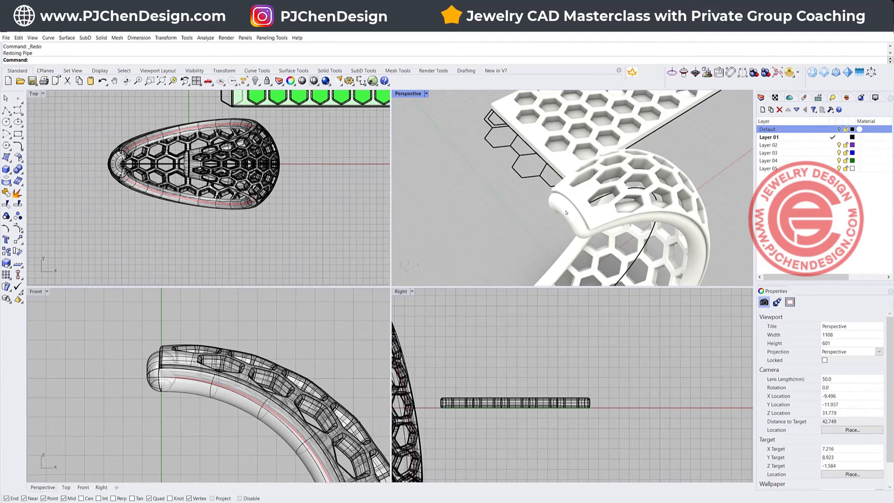
{"action": "mouse_move", "coordinate": [489, 250]}
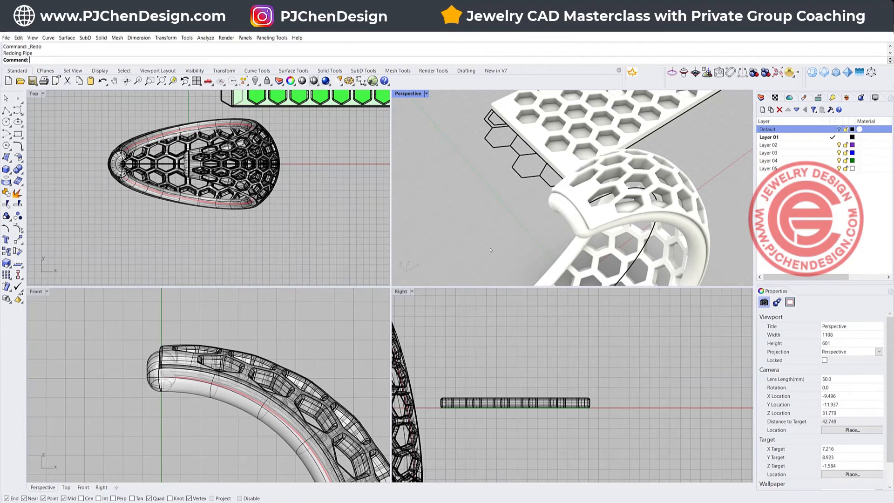
{"action": "mouse_move", "coordinate": [571, 211]}
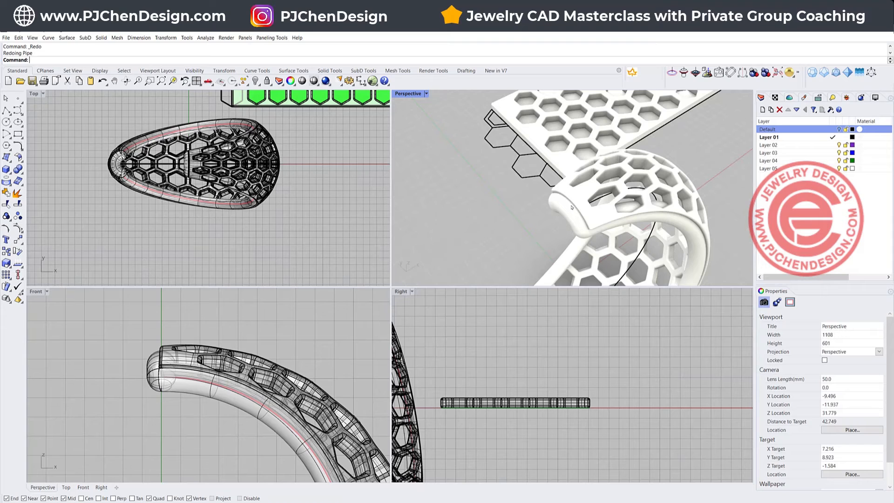
{"action": "mouse_move", "coordinate": [523, 204]}
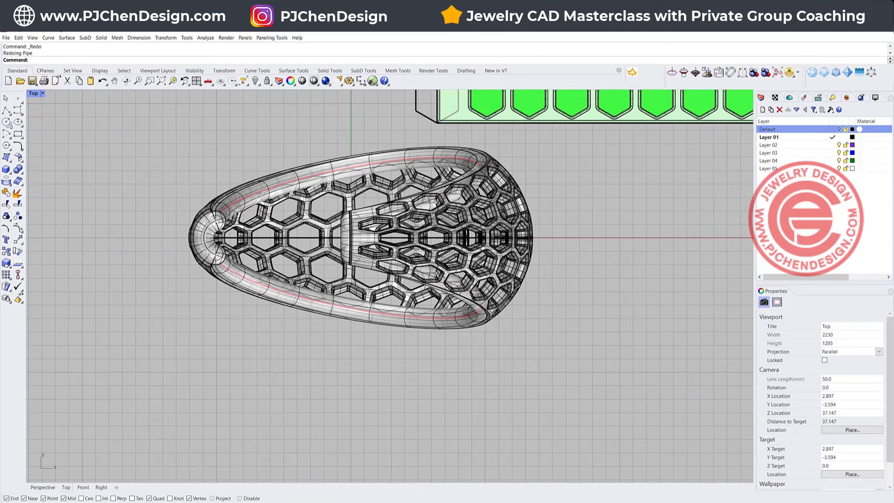
Draw a sphere centred at the hoop's midpoint, drag its radius, and subtract it
{"action": "left_click", "coordinate": [7, 168]}
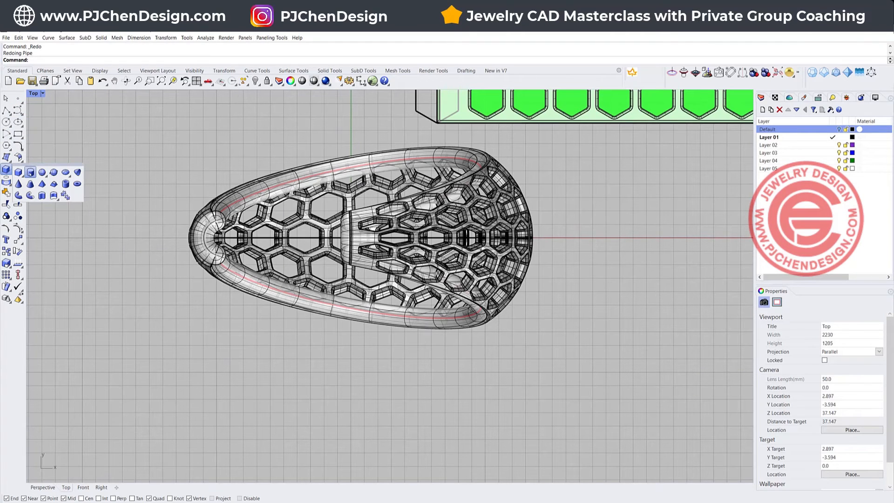
{"action": "left_click", "coordinate": [6, 171]}
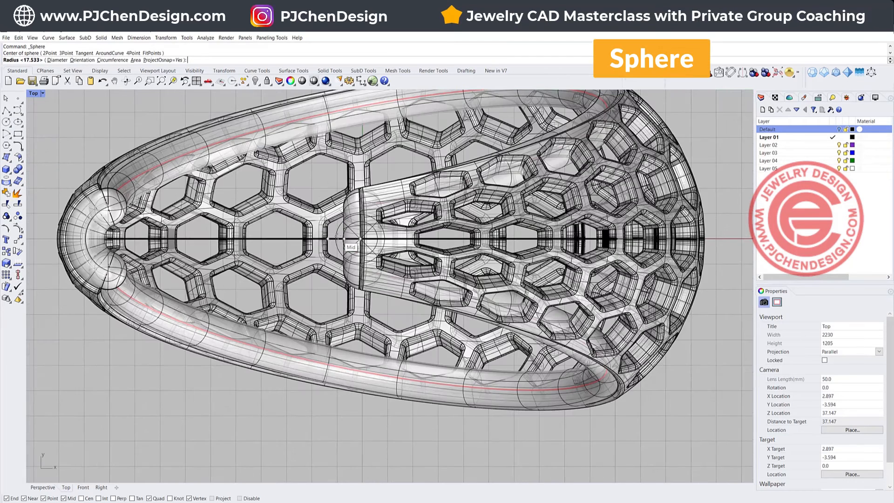
{"action": "left_click", "coordinate": [350, 237]}
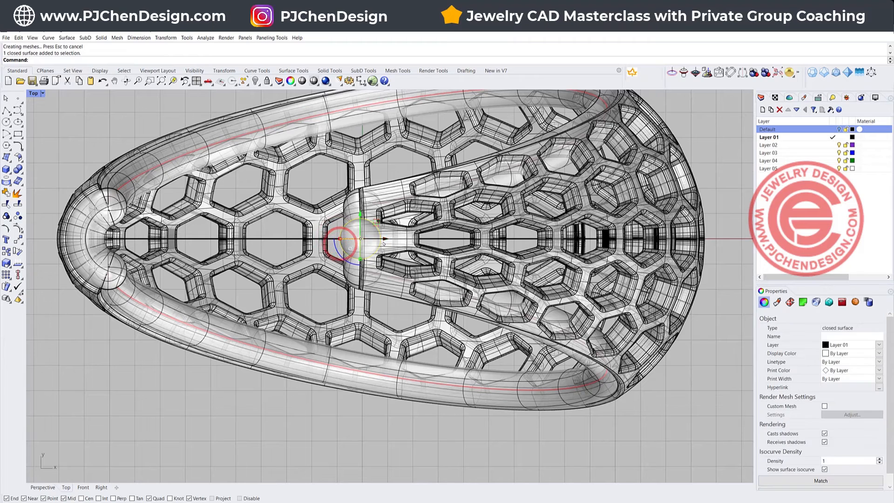
{"action": "left_click_drag", "start_coordinate": [358, 237], "coordinate": [333, 236]}
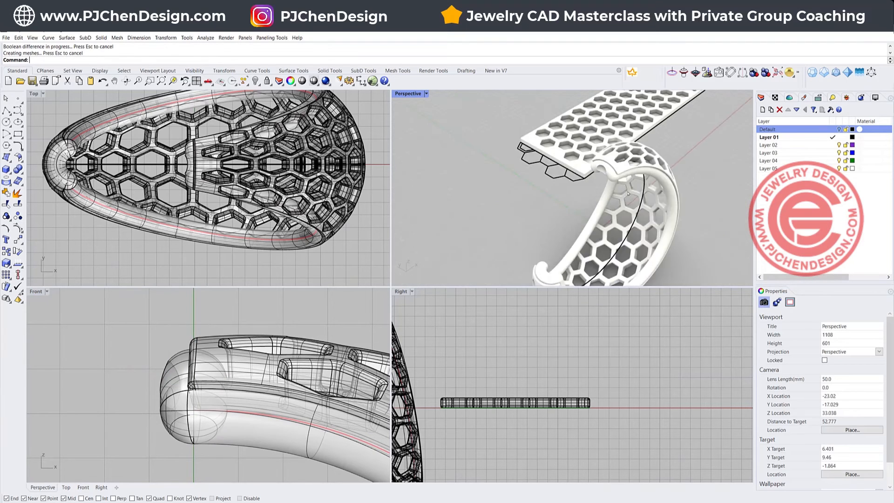
{"action": "scroll", "scroll_direction": "down", "scroll_amount": 3}
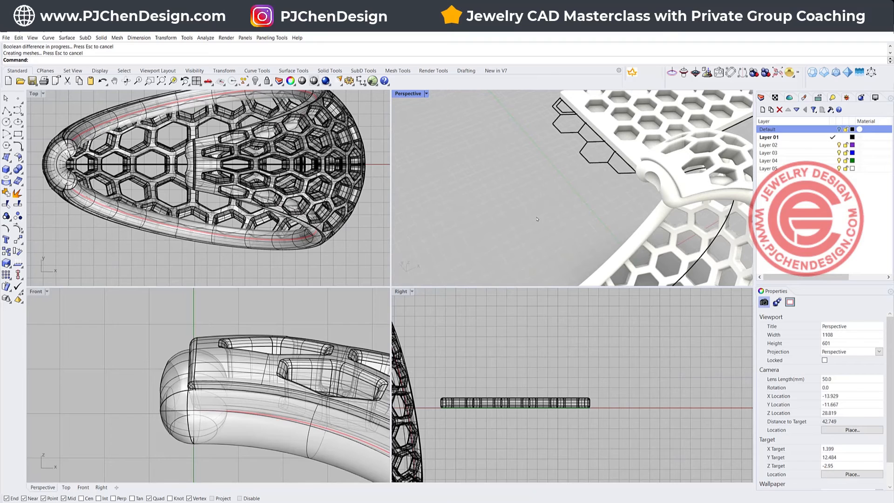
{"action": "mouse_move", "coordinate": [260, 310]}
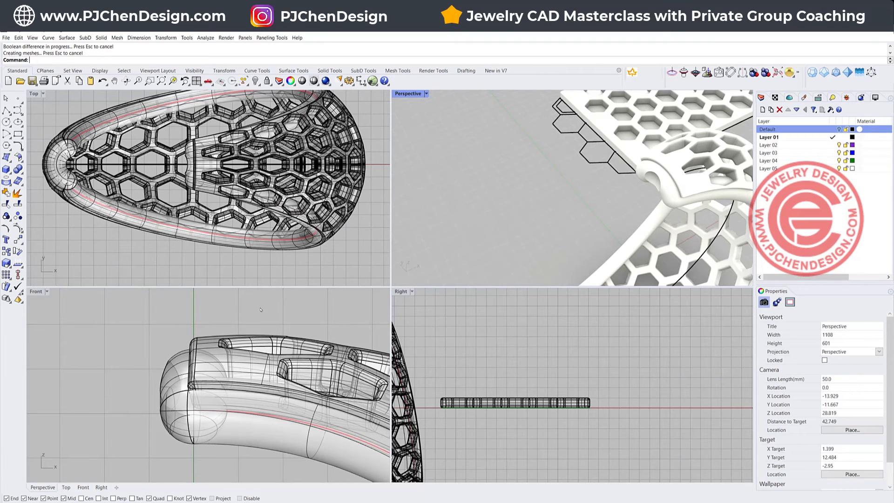
Draw a cylinder in the side view at the hoop tip, setting base point and diameter
{"action": "left_click", "coordinate": [5, 170]}
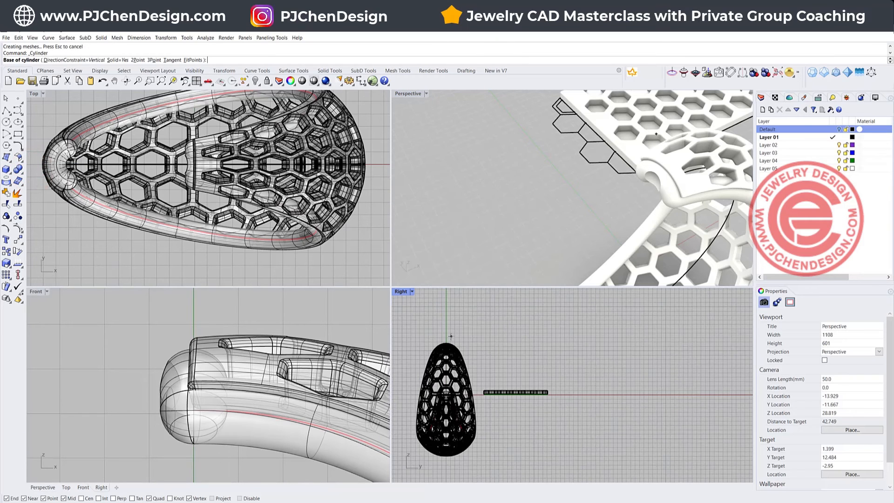
{"action": "left_click", "coordinate": [446, 318]}
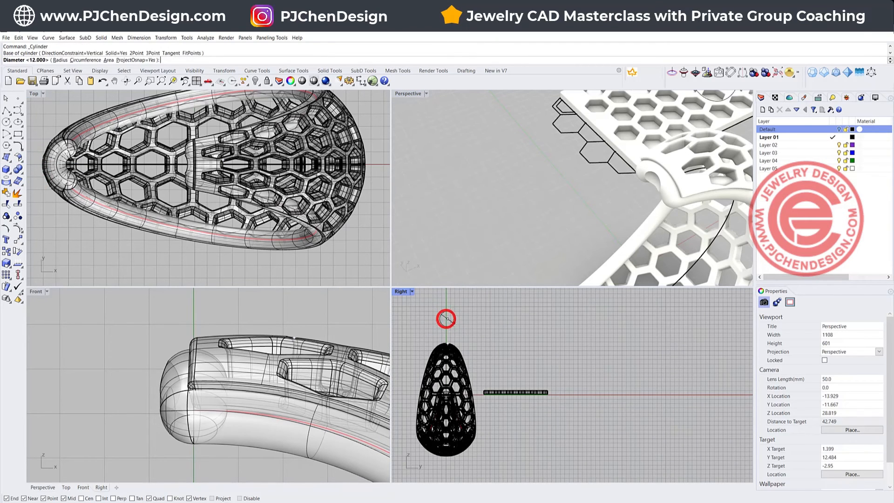
{"action": "left_click", "coordinate": [446, 318]}
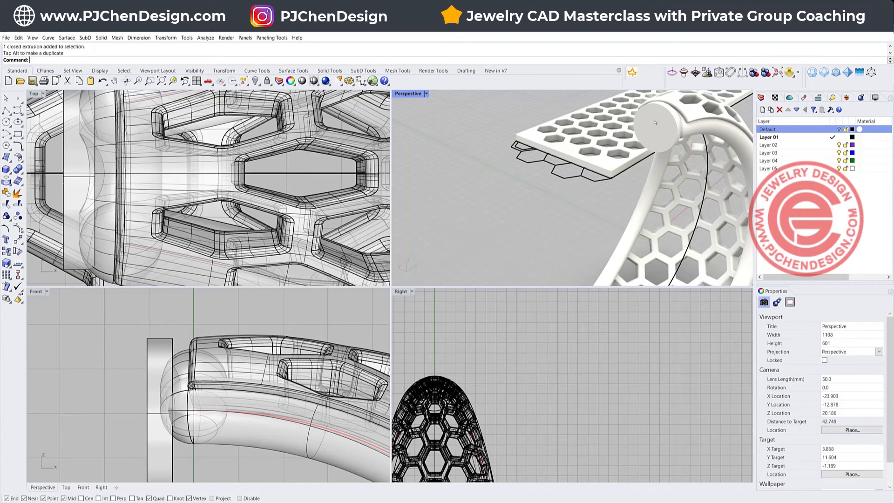
{"action": "mouse_move", "coordinate": [656, 122]}
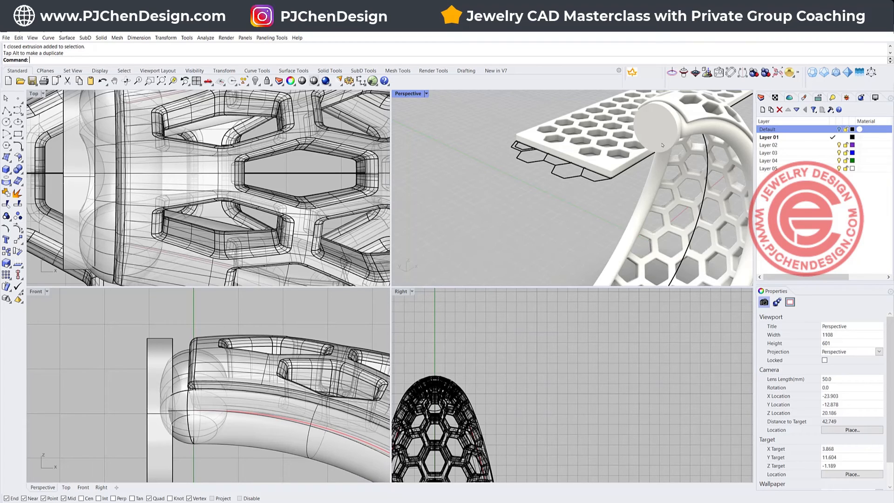
{"action": "mouse_move", "coordinate": [661, 122]}
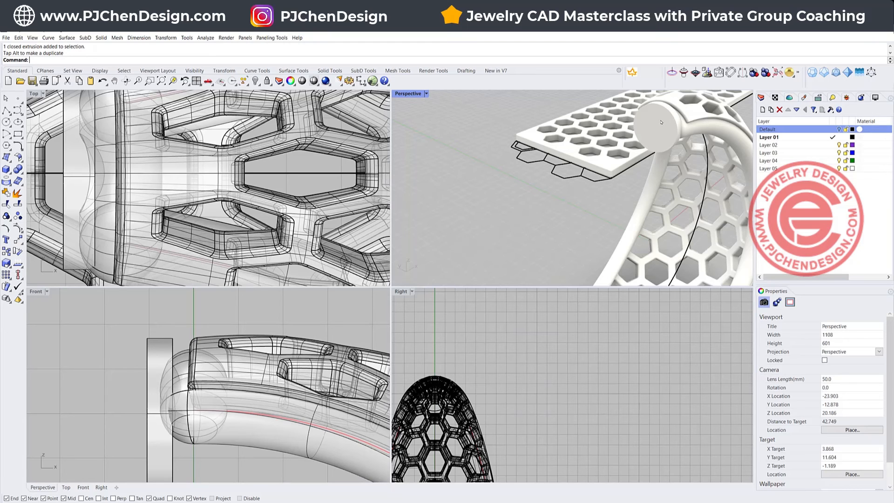